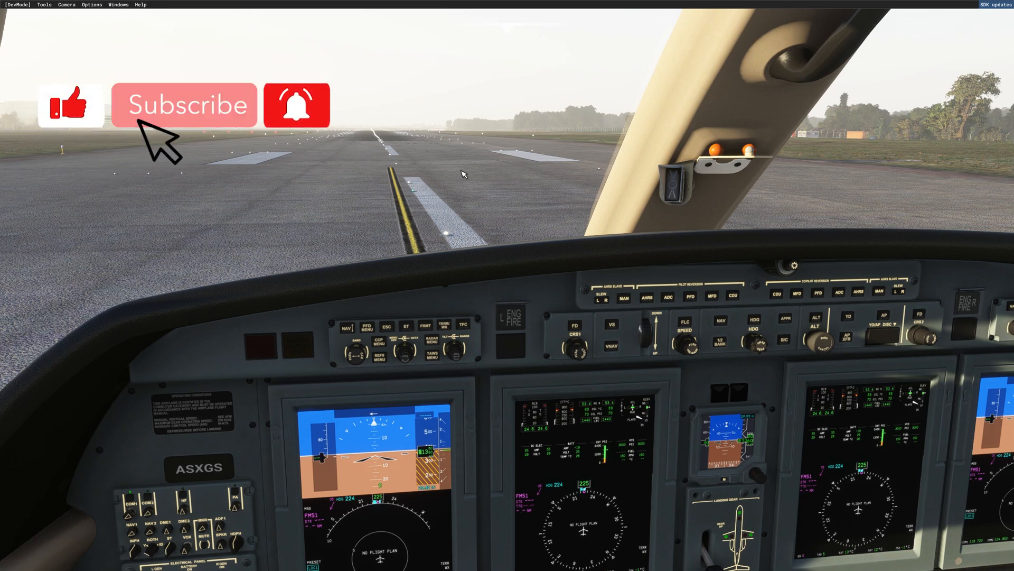
Step: Bring the cockpit view down to the CJ4 FMS units showing the empty STATUS page
{"action": "left_click", "coordinate": [185, 104]}
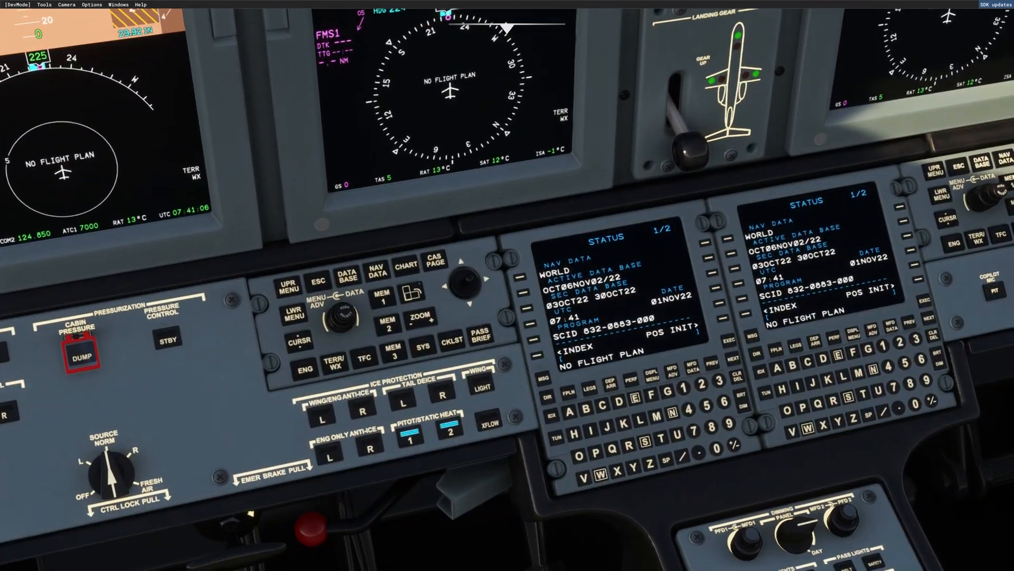
Step: Enter LSGG as origin and destination on the FPLN page and activate the flight plan
{"action": "scroll", "scroll_direction": "down", "scroll_amount": 3}
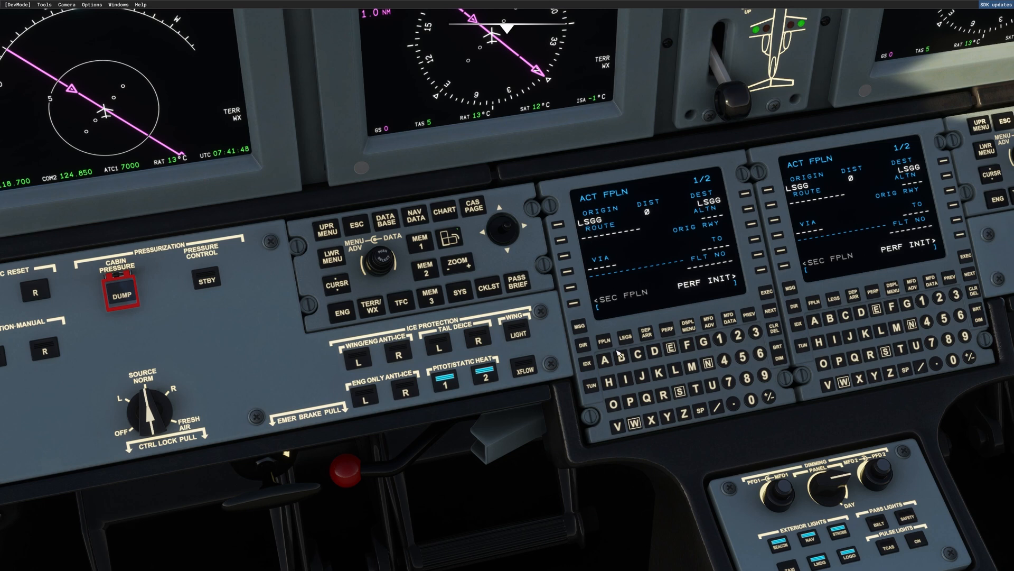
{"action": "left_click", "coordinate": [606, 337]}
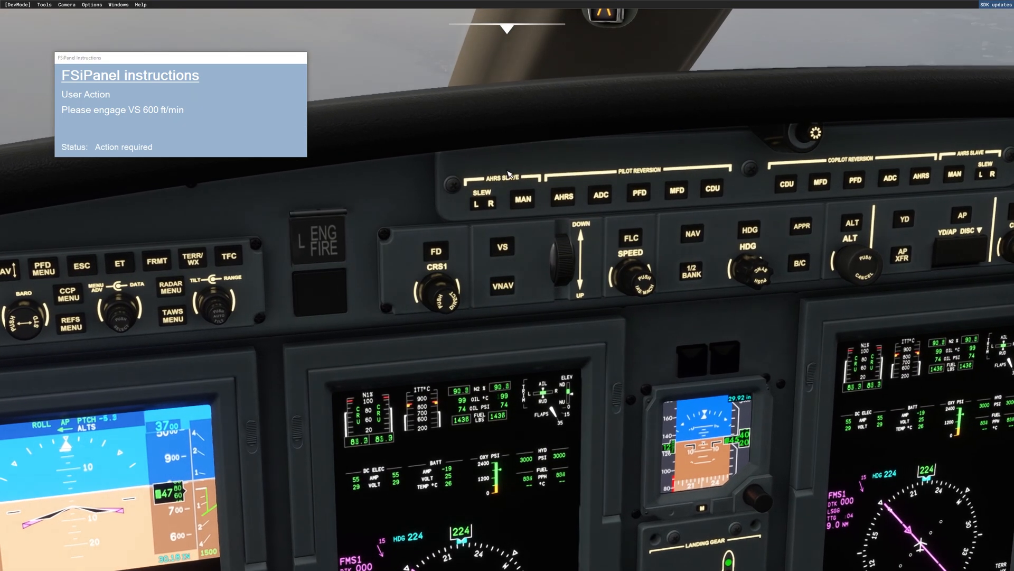
Step: Engage VS mode on the autopilot panel as FSiPanel requests
{"action": "left_click", "coordinate": [503, 247]}
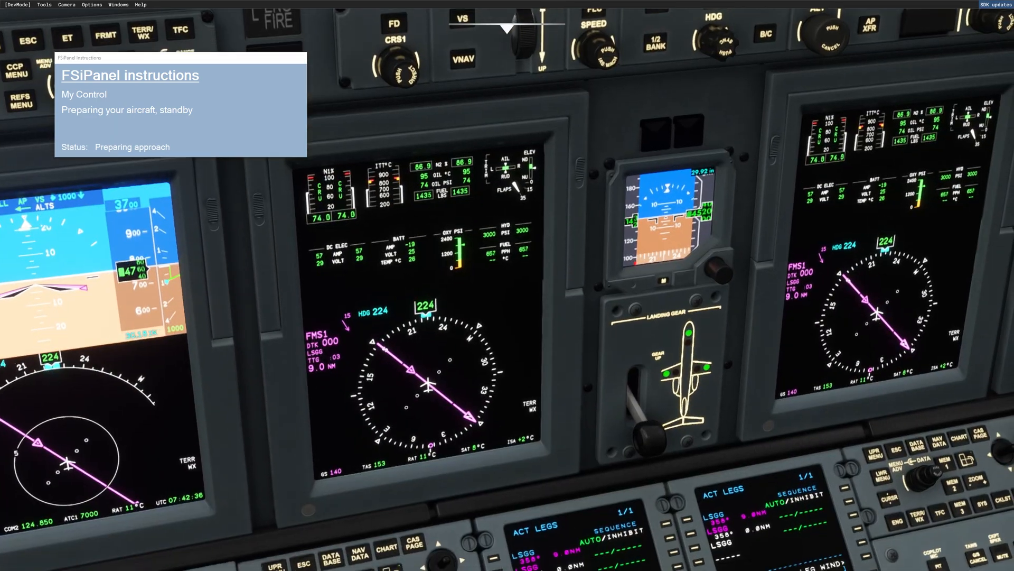
{"action": "scroll", "scroll_direction": "down", "scroll_amount": 3}
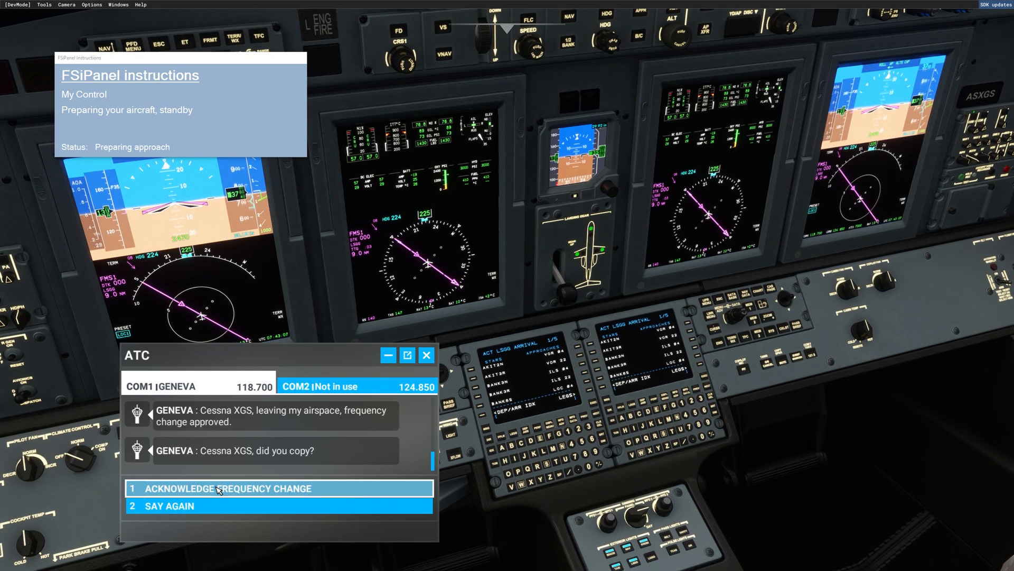
Step: Acknowledge Geneva's frequency change (option 1) and close the ATC window
{"action": "left_click", "coordinate": [220, 488]}
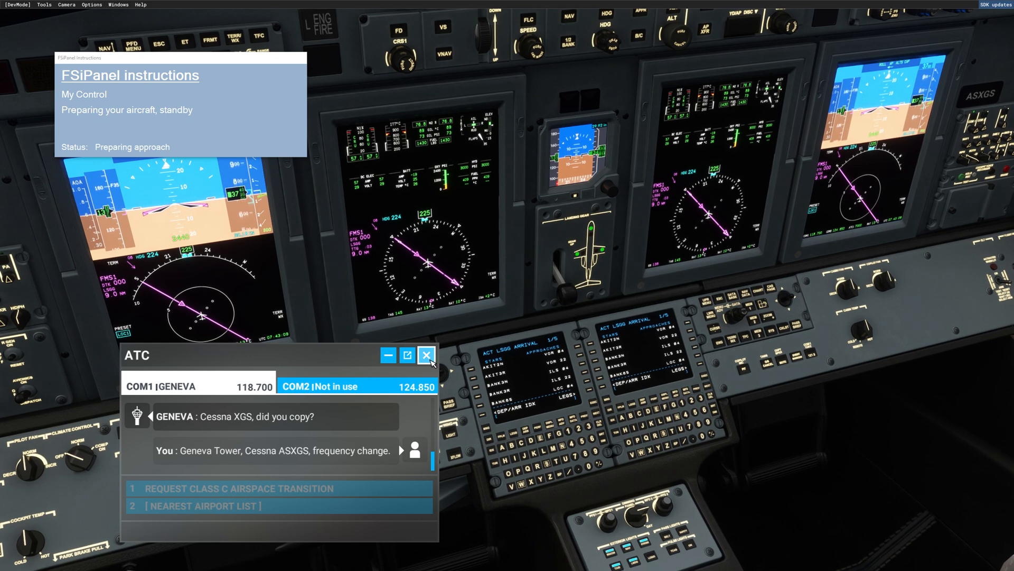
{"action": "left_click", "coordinate": [426, 355]}
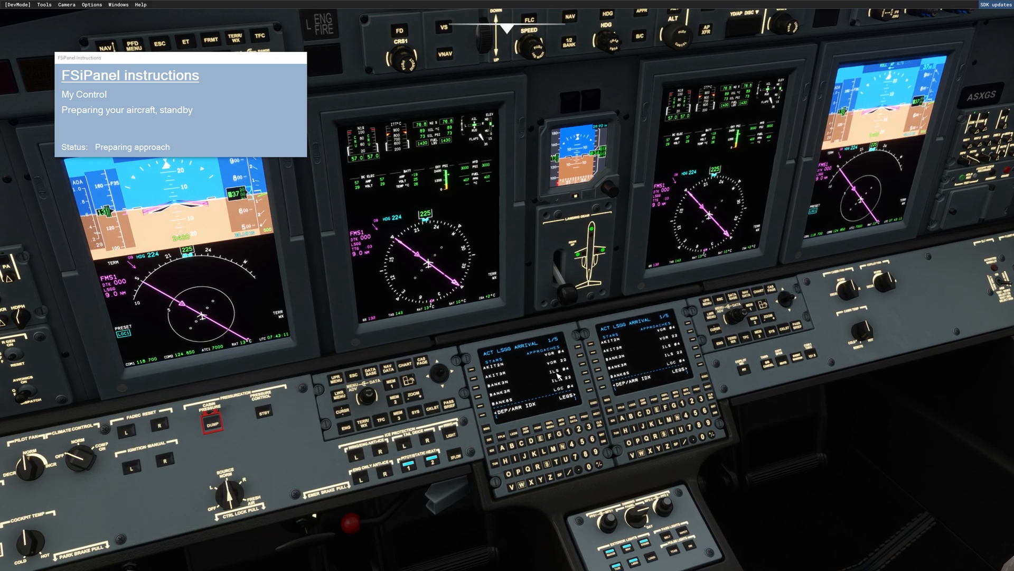